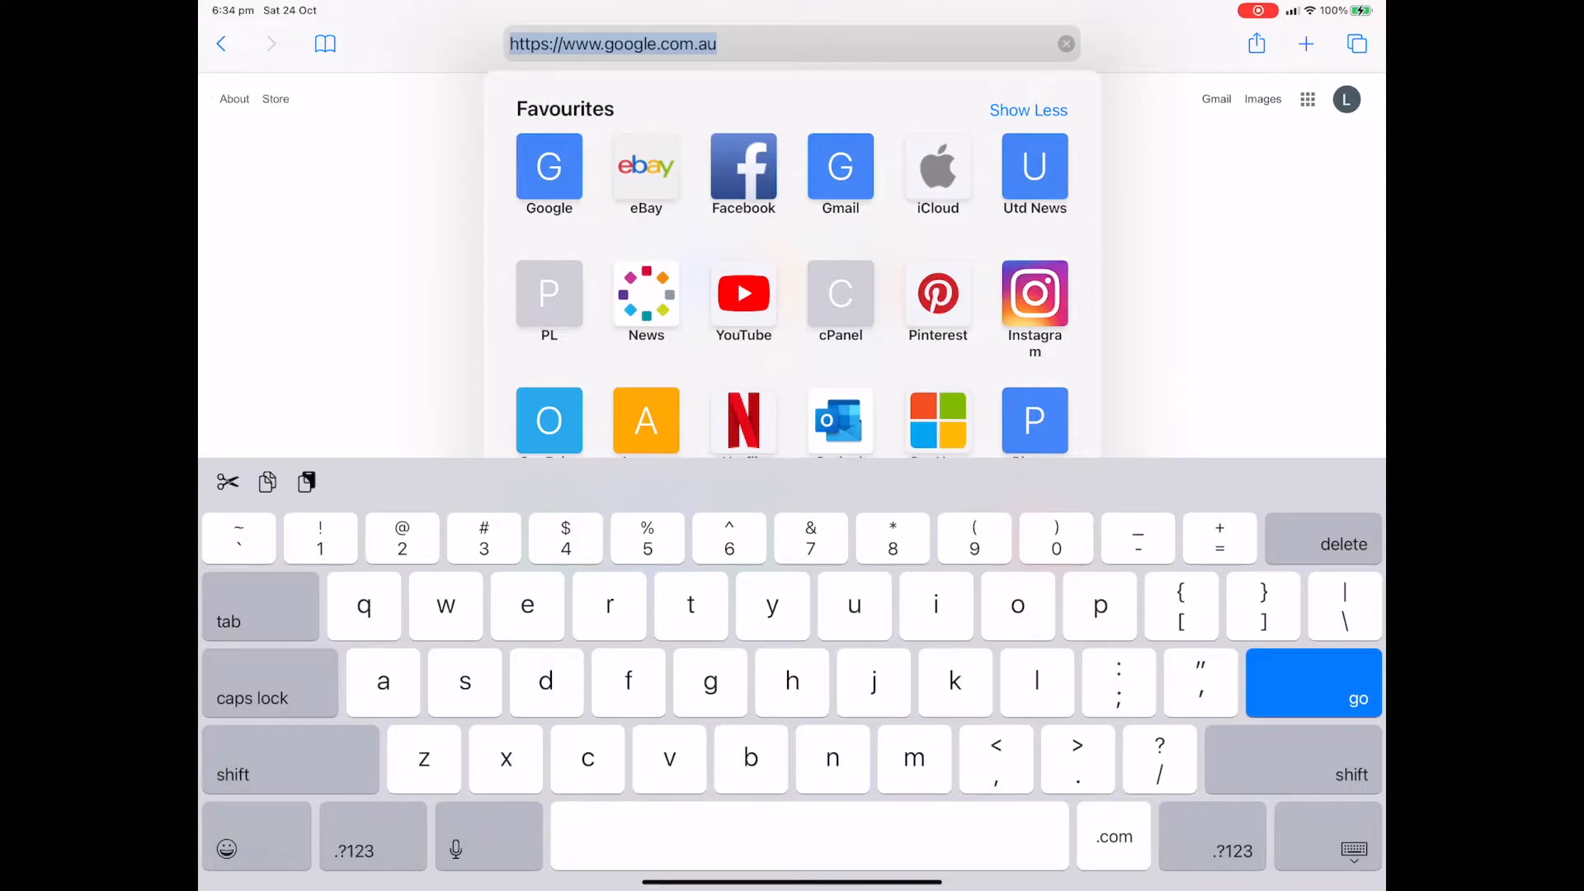
Step: Copy the Google page's web address from Safari's address bar
click(613, 44)
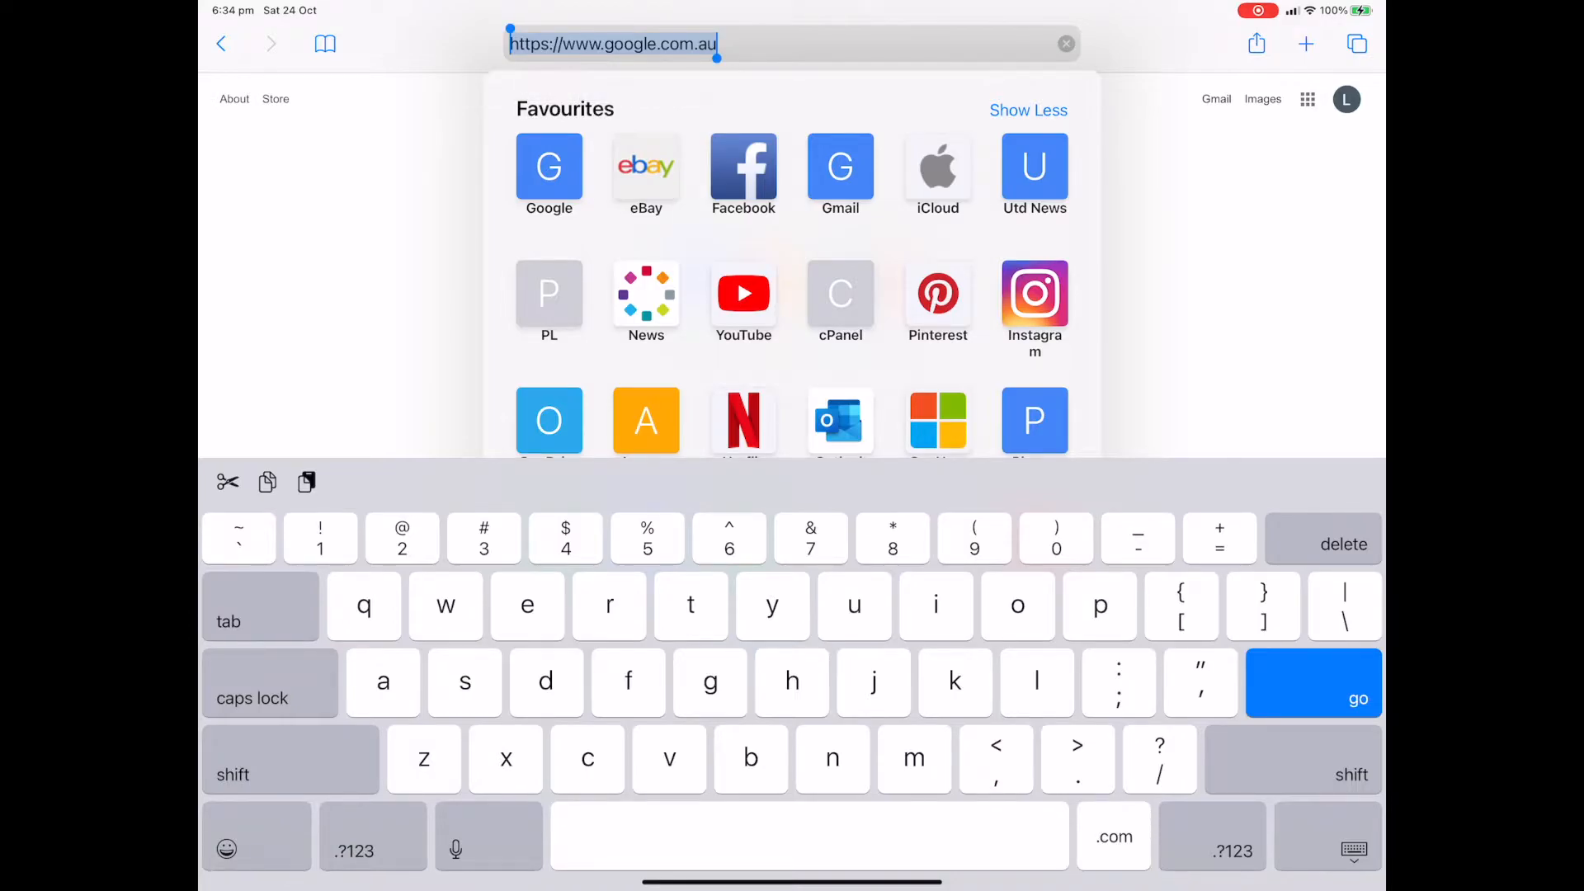
key(home)
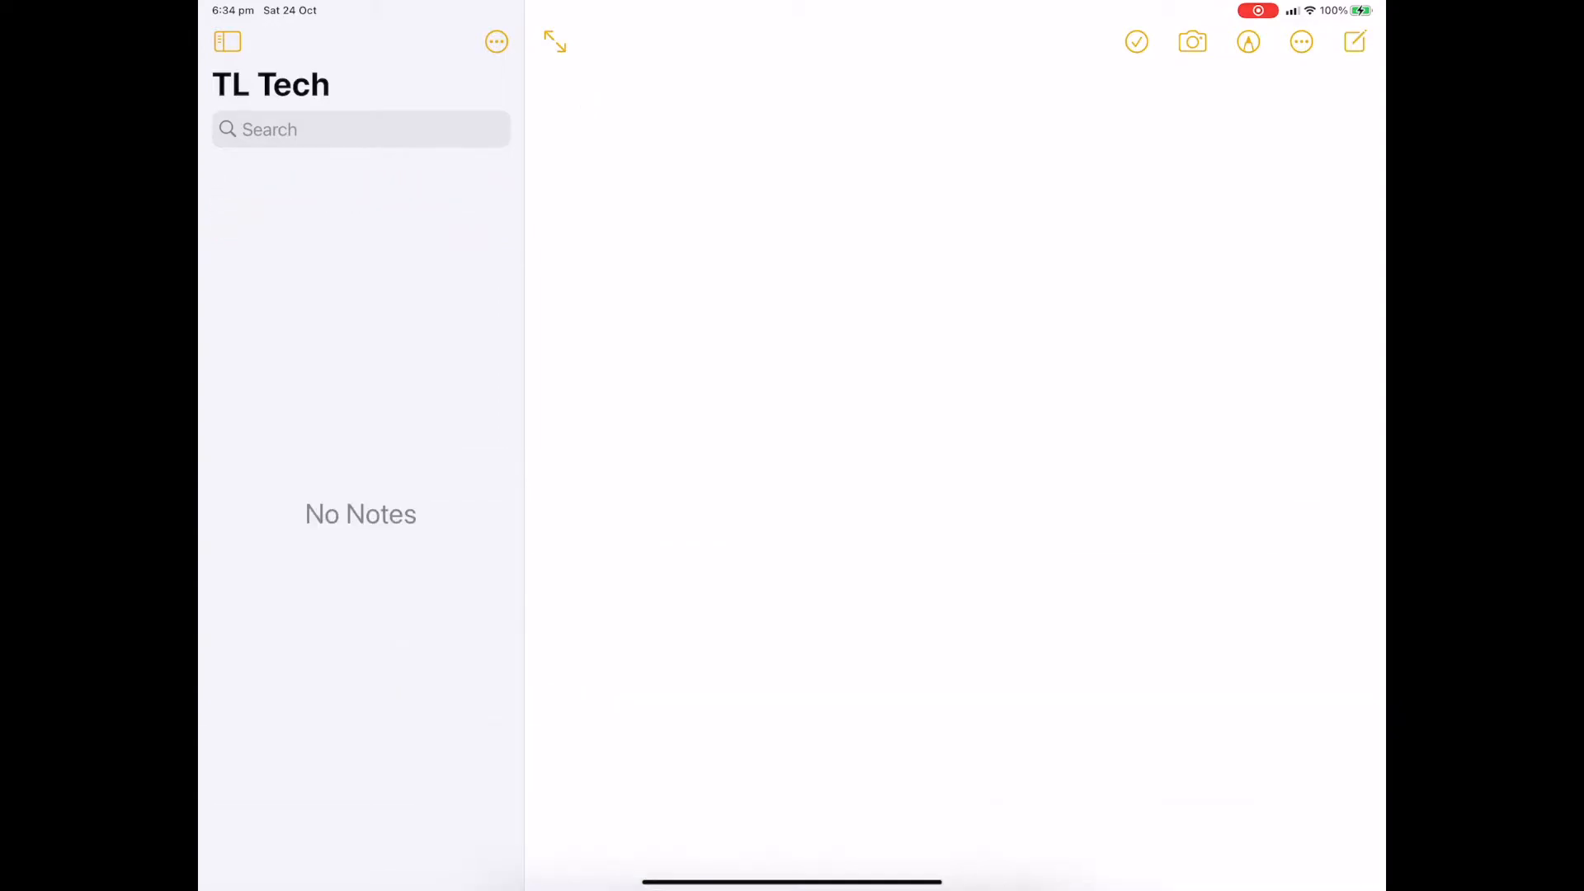
Step: Start a new TL Tech note and paste the Google address into it
click(1353, 41)
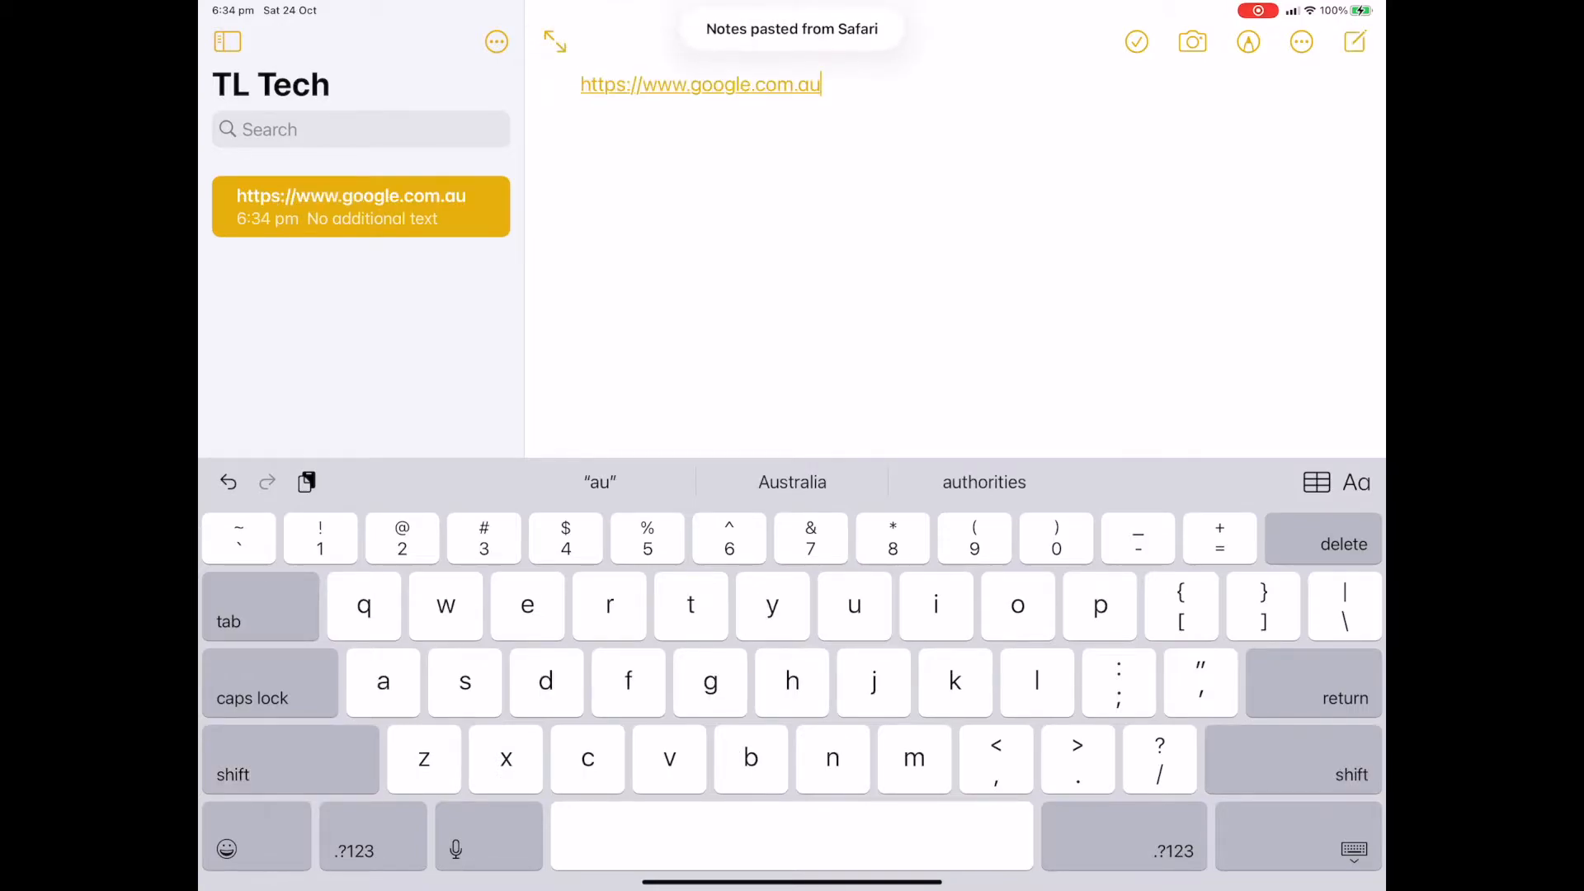
click(701, 84)
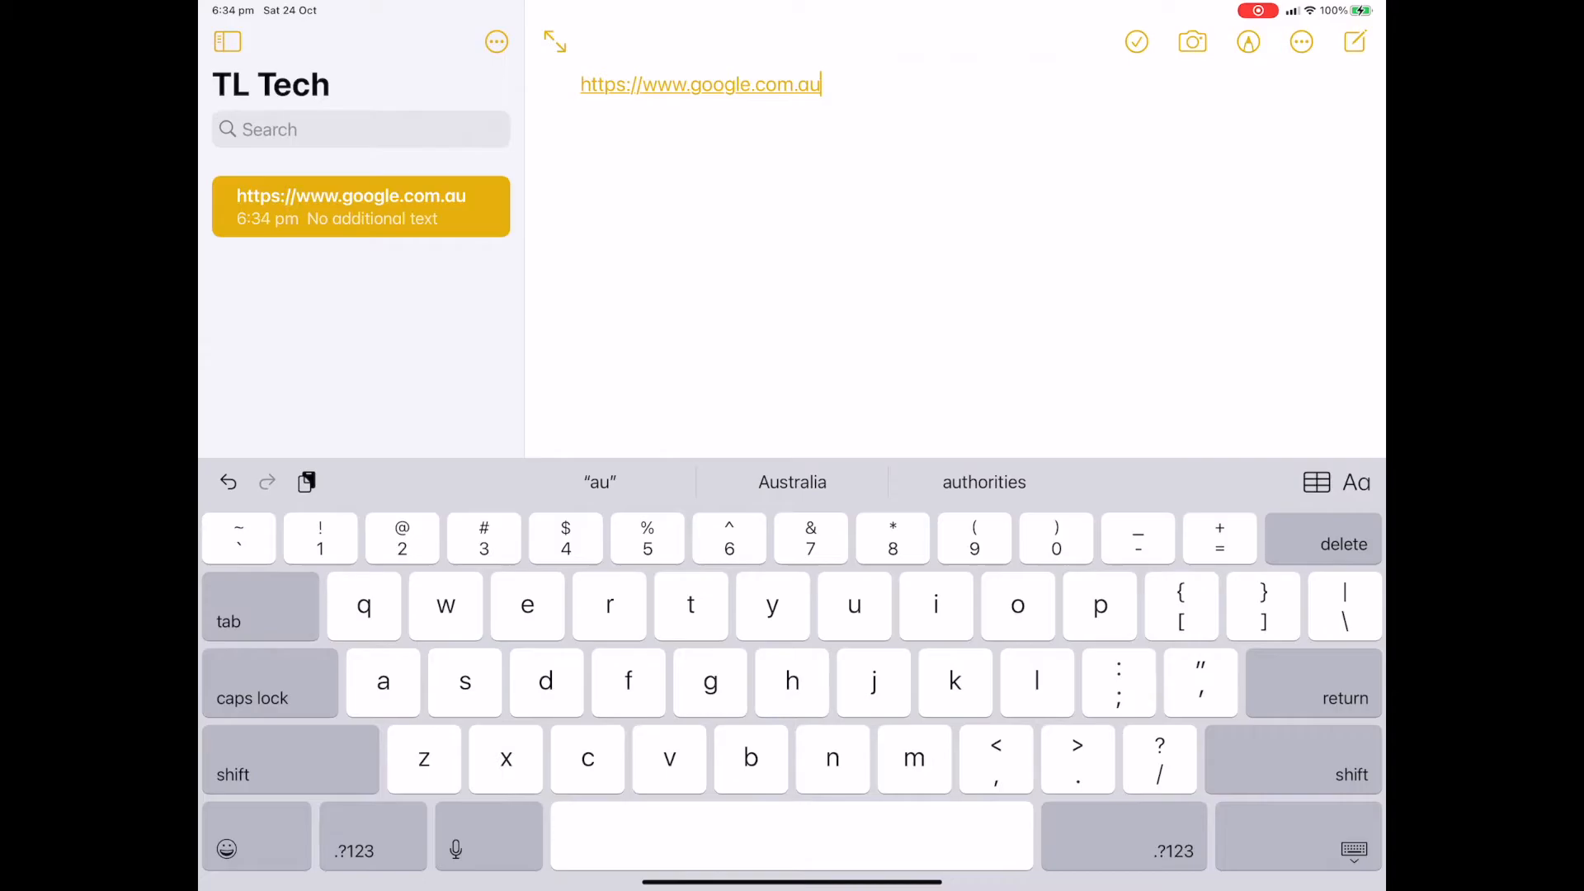
Step: Return to the Google page in Safari and copy its address again
click(701, 84)
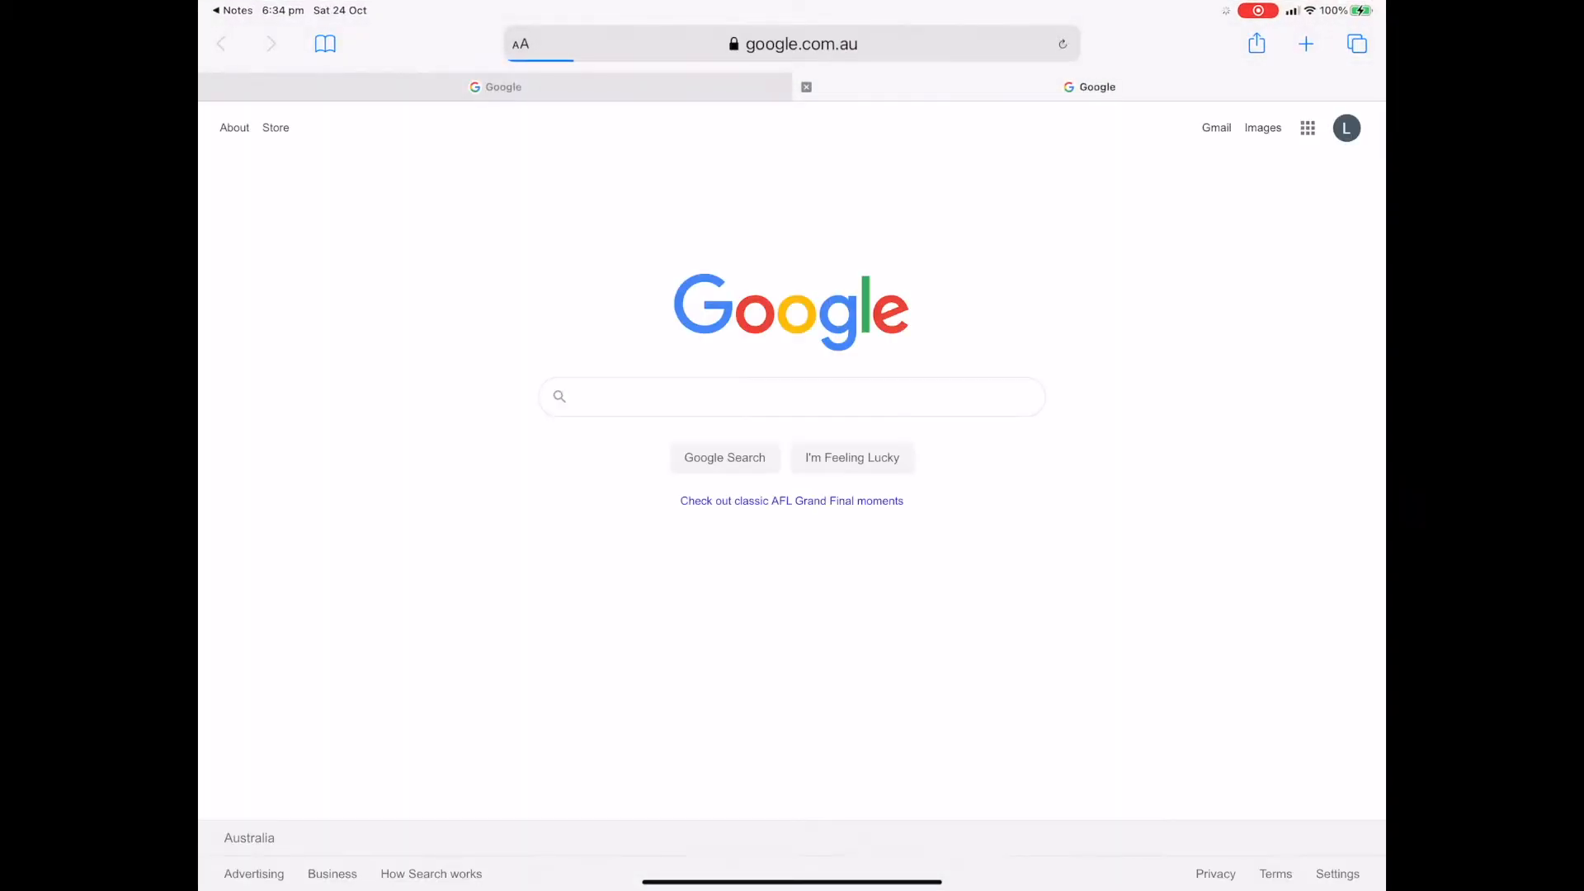
key(home)
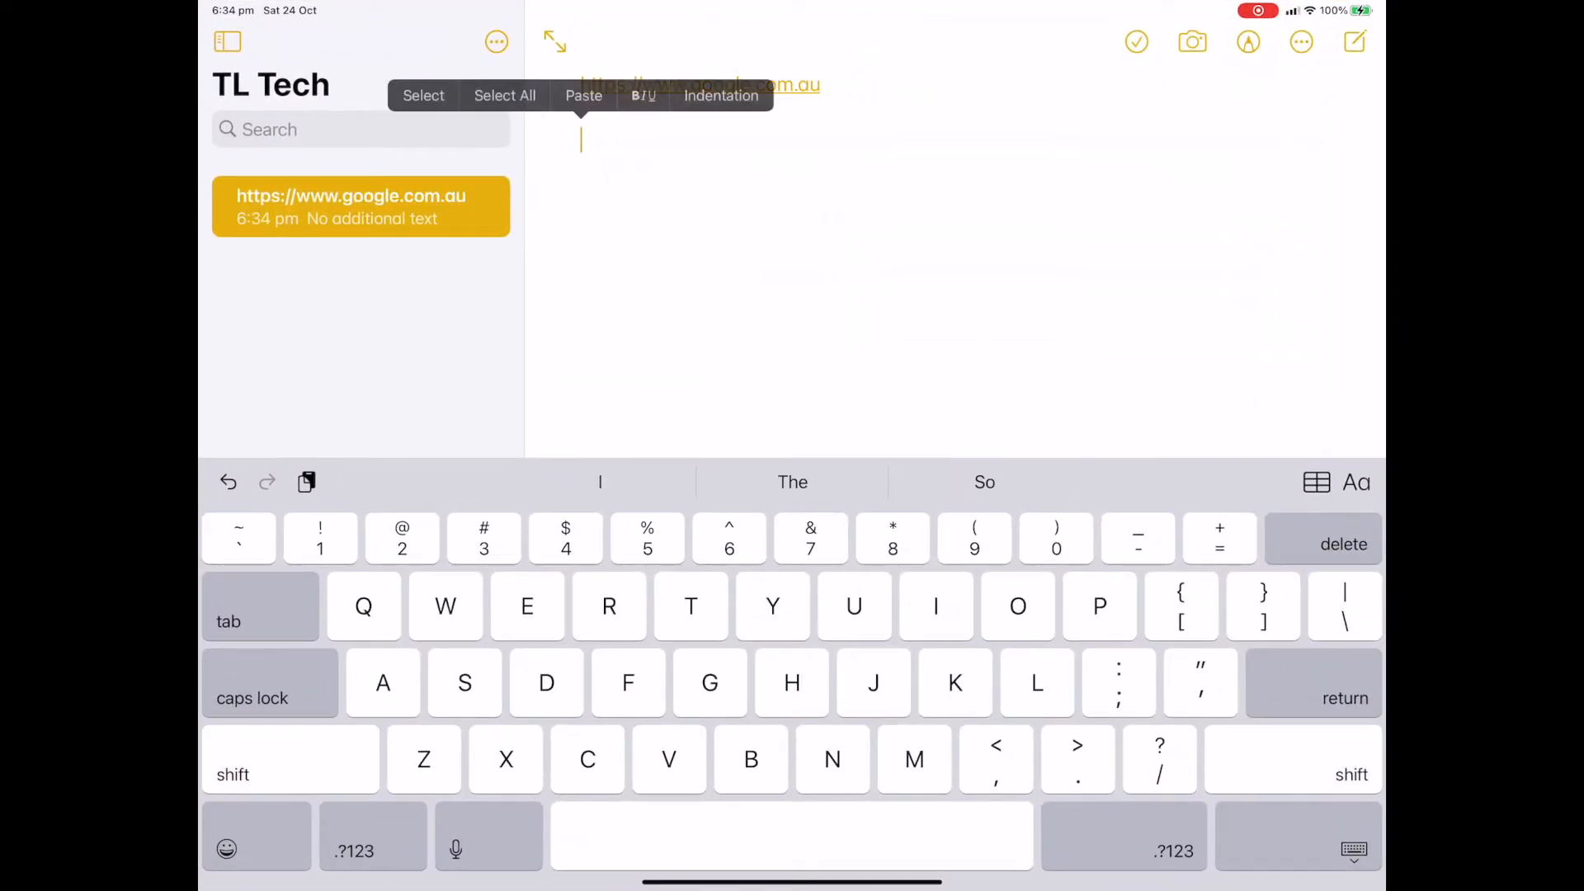
Step: Paste the address on a new line and set the first URL to Body text
click(584, 95)
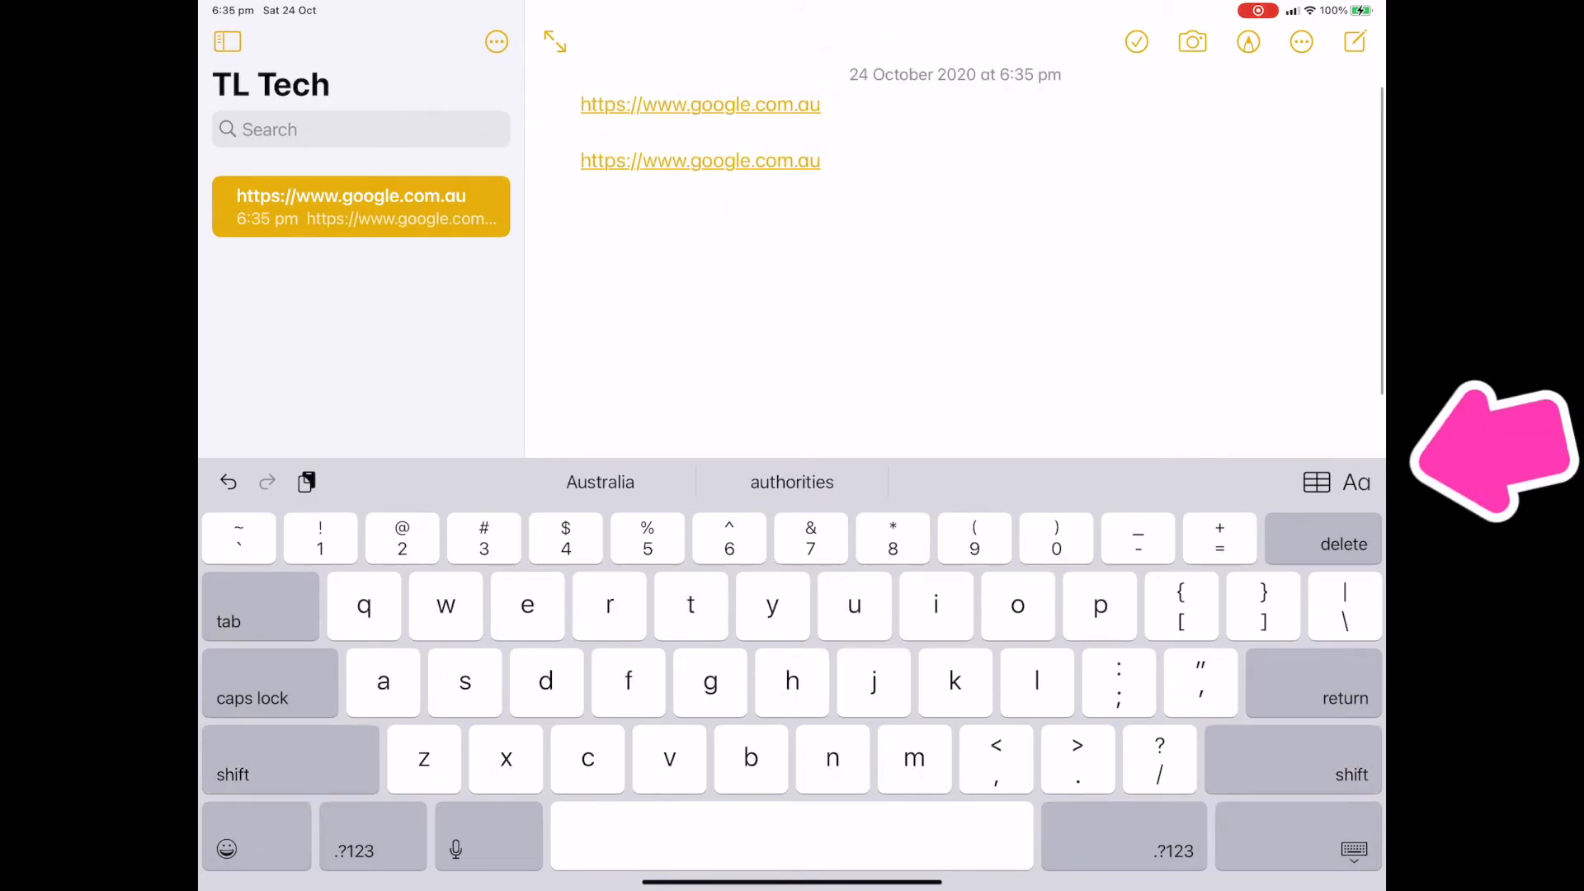
click(1355, 481)
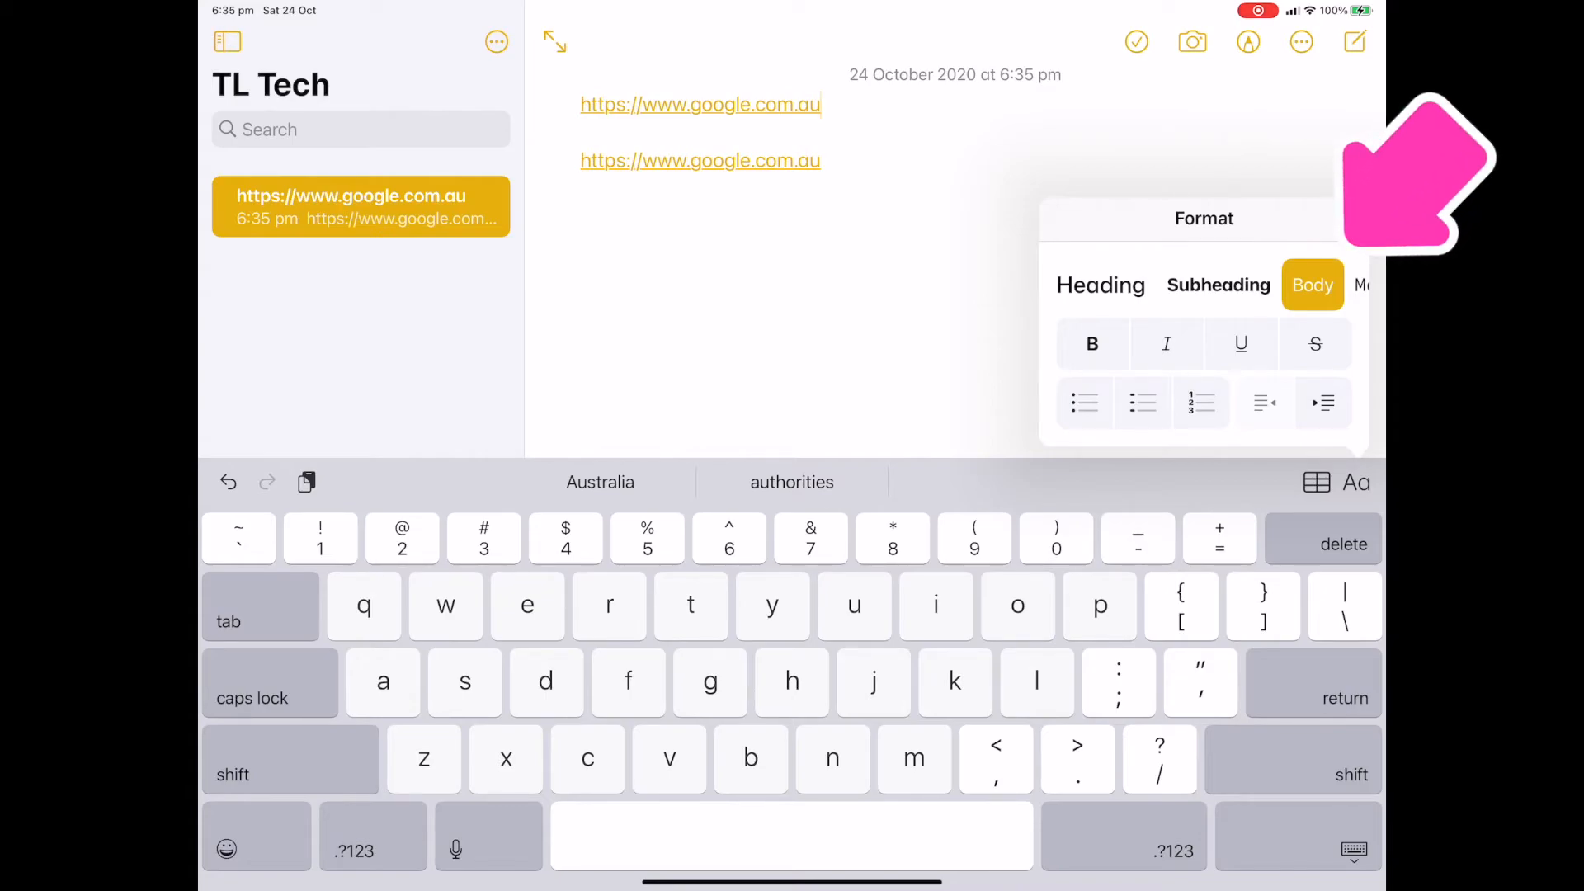
click(700, 104)
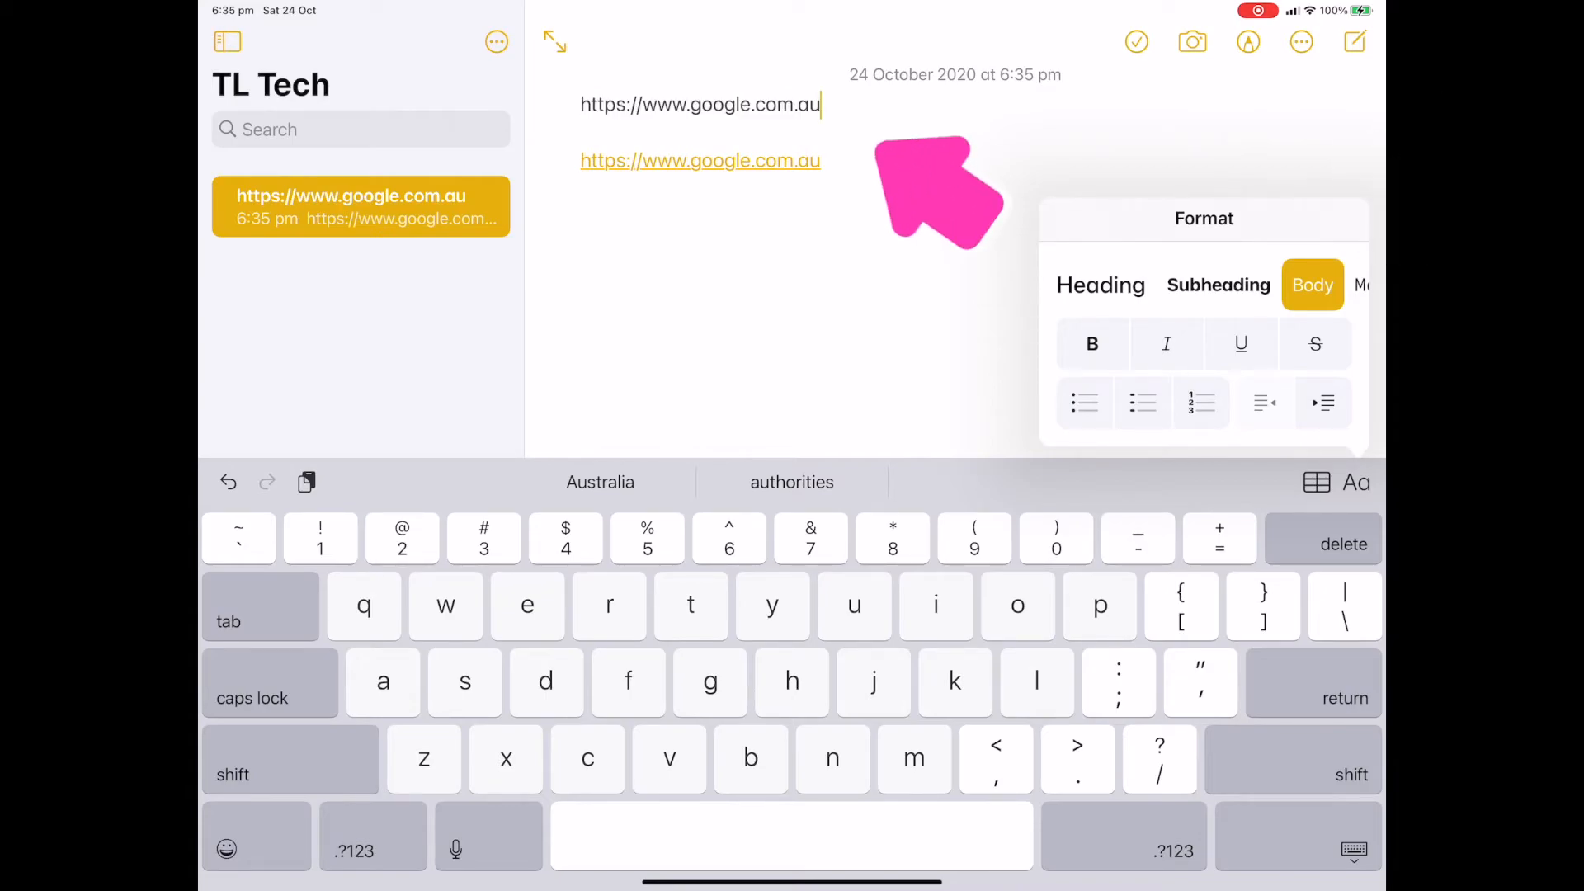